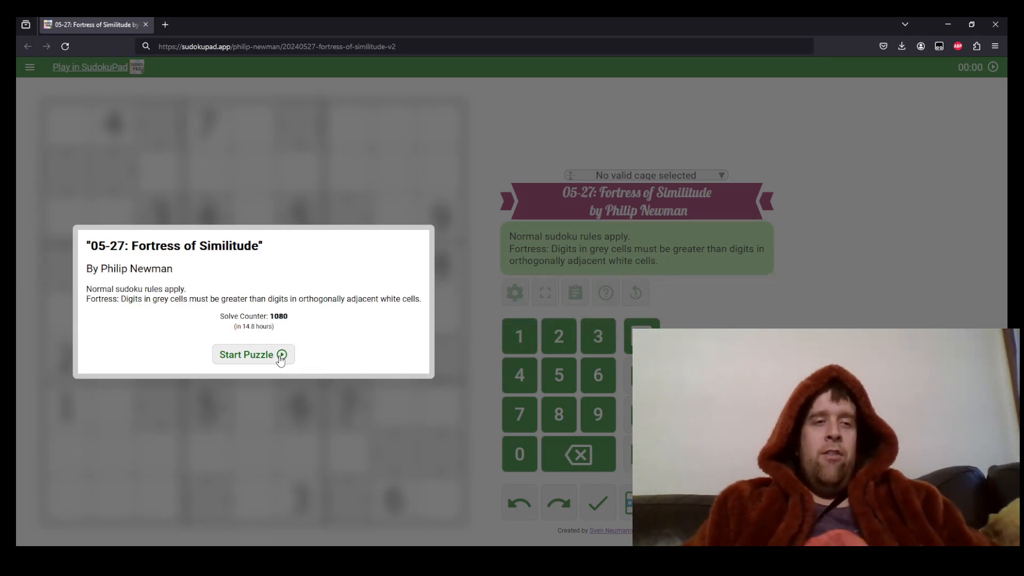
# Start the Fortress of Similitude puzzle so the grid and timer are live
pyautogui.click(254, 354)
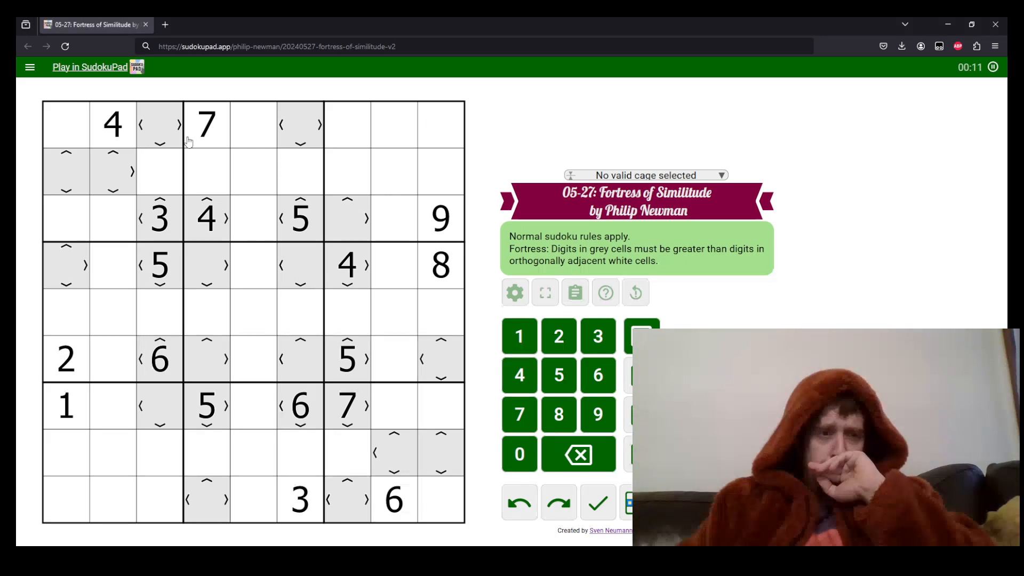
pyautogui.moveTo(161, 156)
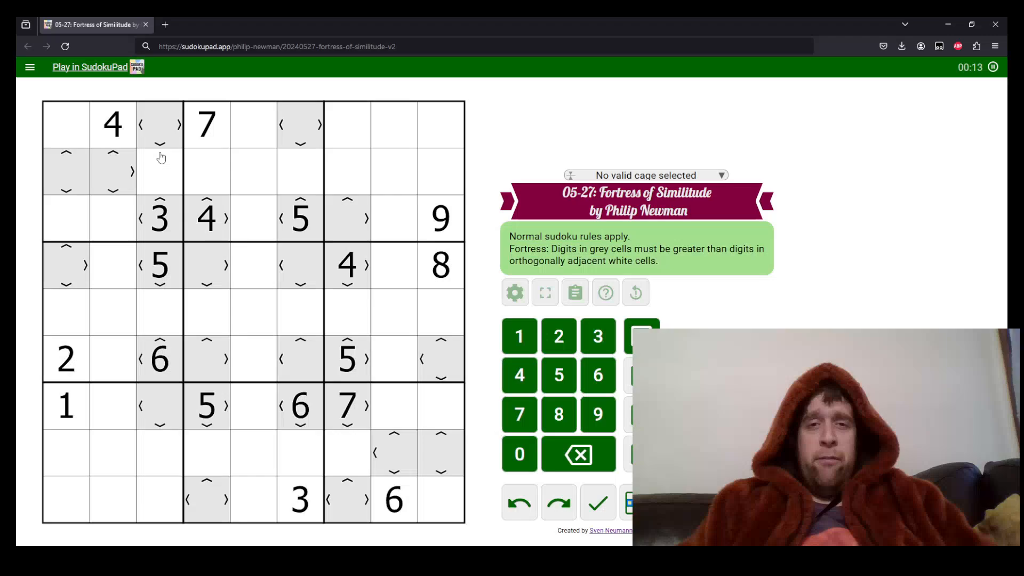
pyautogui.moveTo(84, 141)
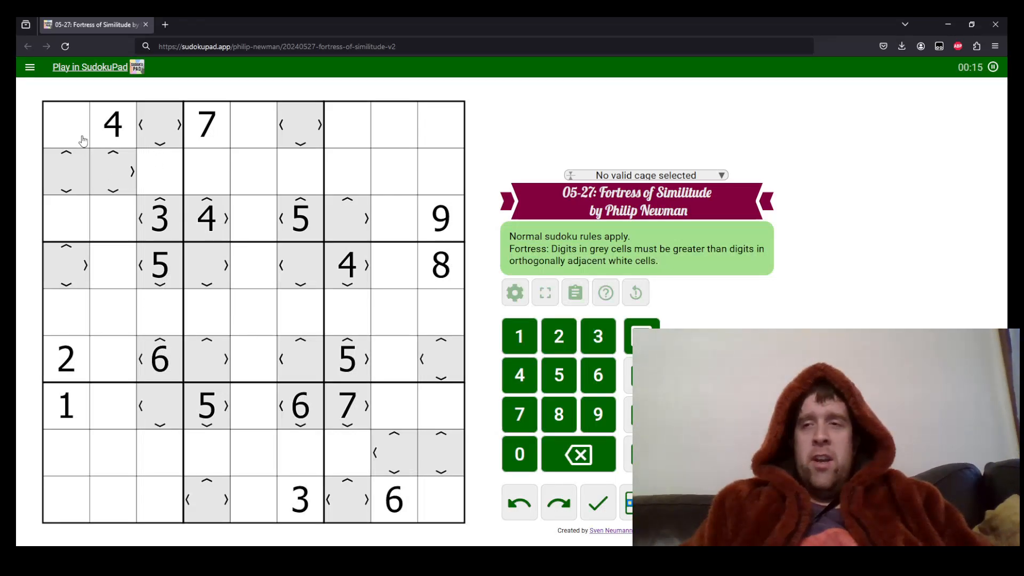
pyautogui.click(65, 124)
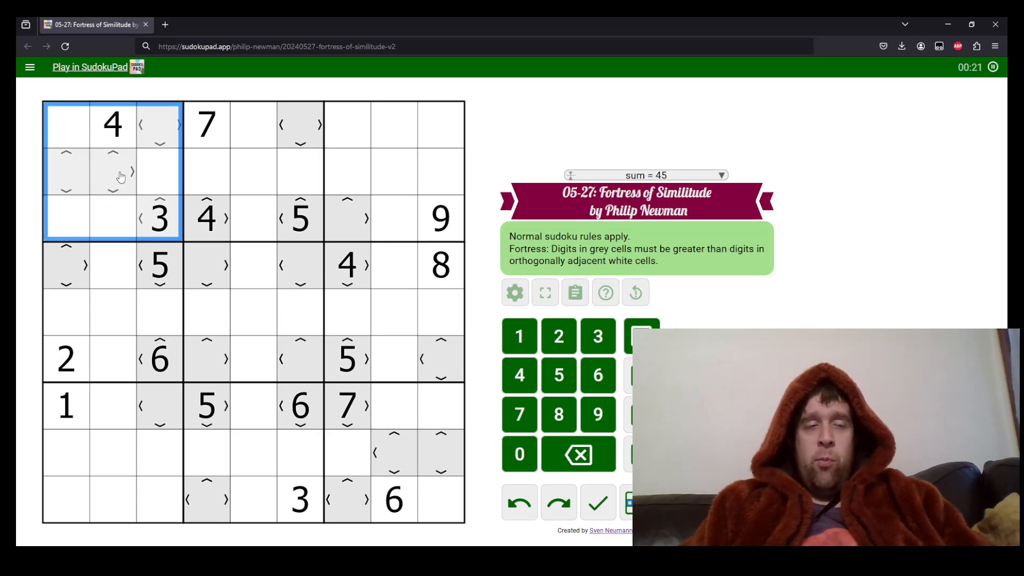
pyautogui.click(350, 124)
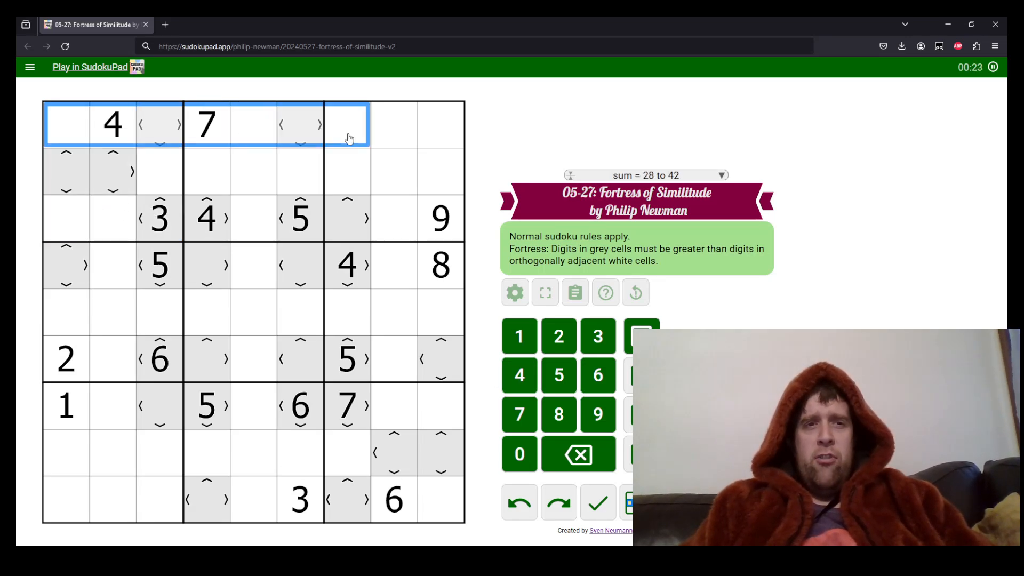
pyautogui.click(65, 123)
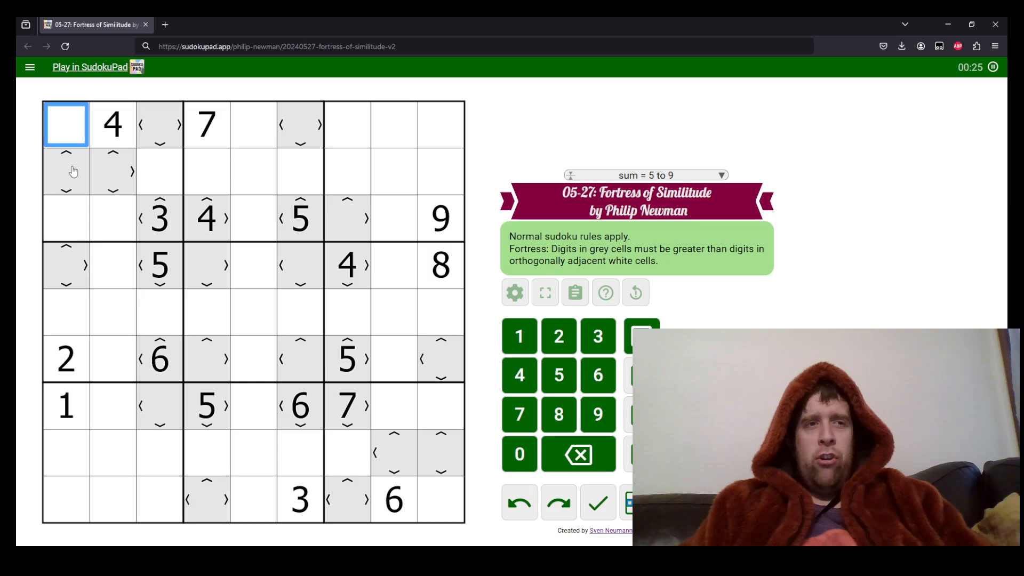
pyautogui.moveTo(65, 123); pyautogui.dragTo(65, 499)
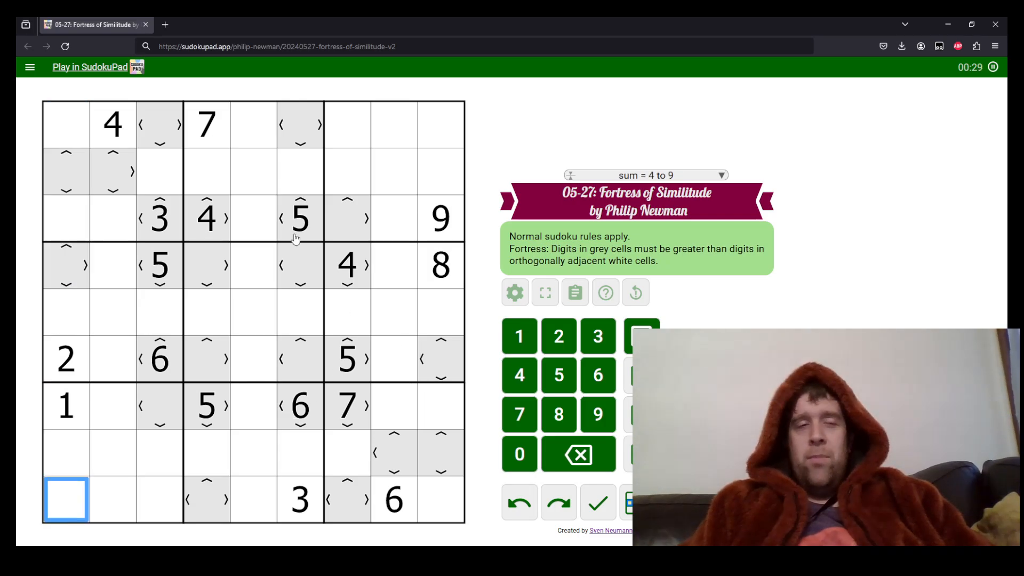
pyautogui.click(112, 172)
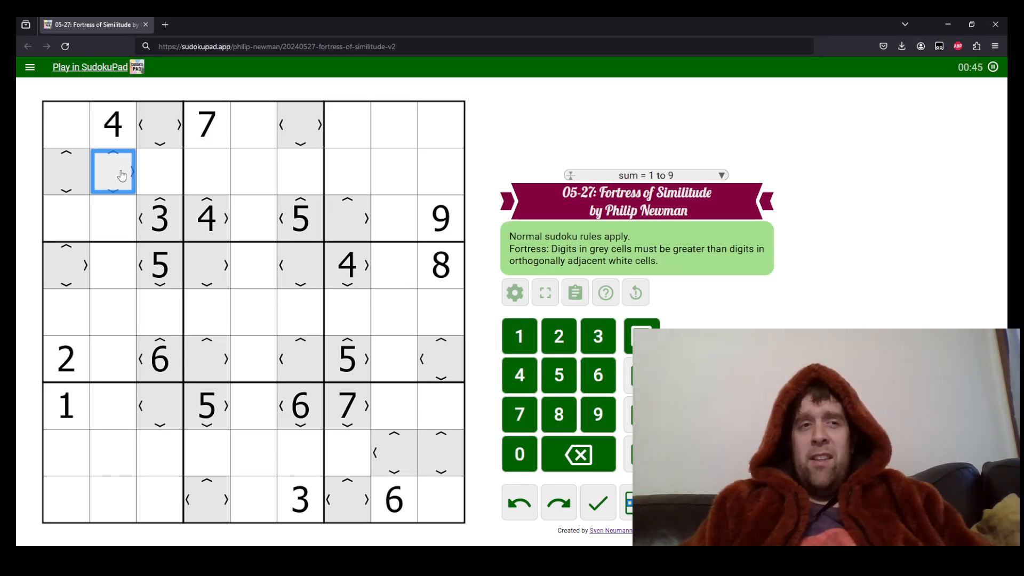
pyautogui.click(112, 170)
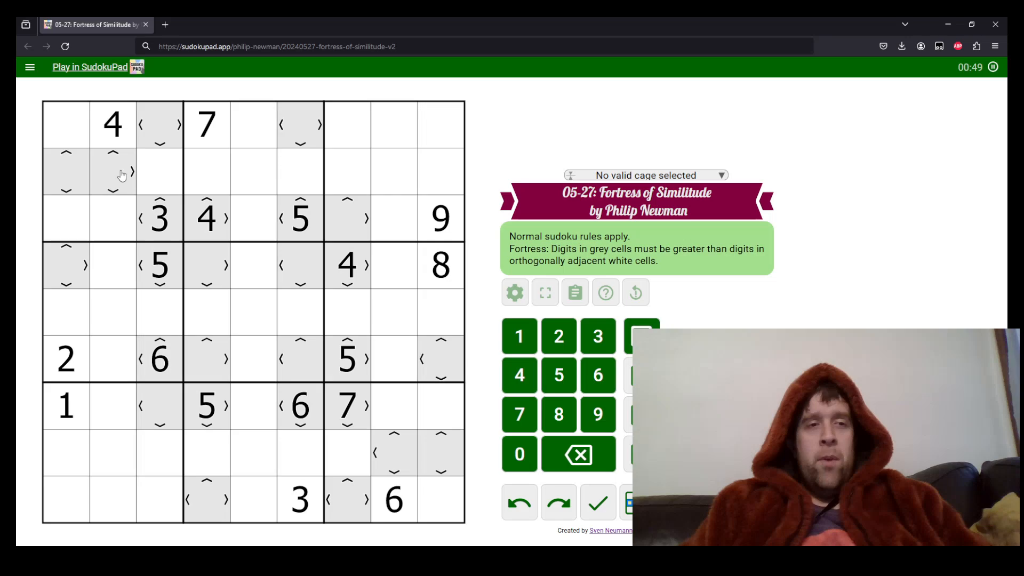
pyautogui.click(112, 171)
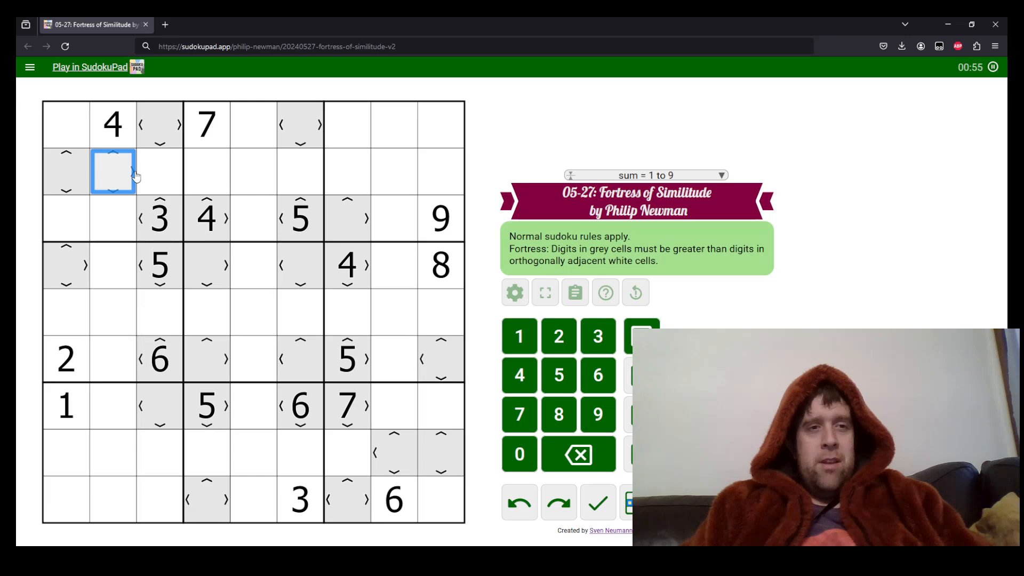
pyautogui.moveTo(145, 176)
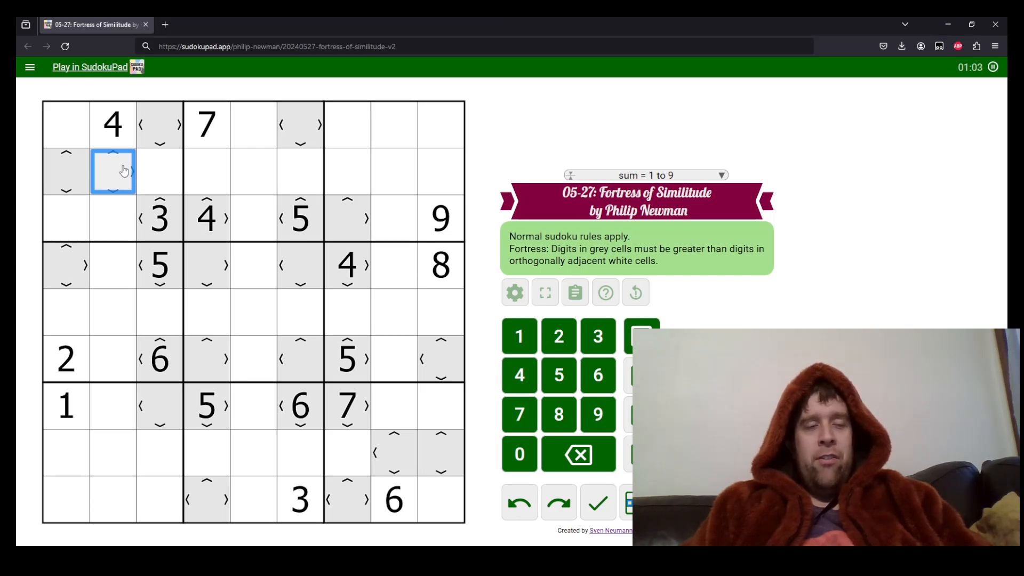
pyautogui.moveTo(119, 155)
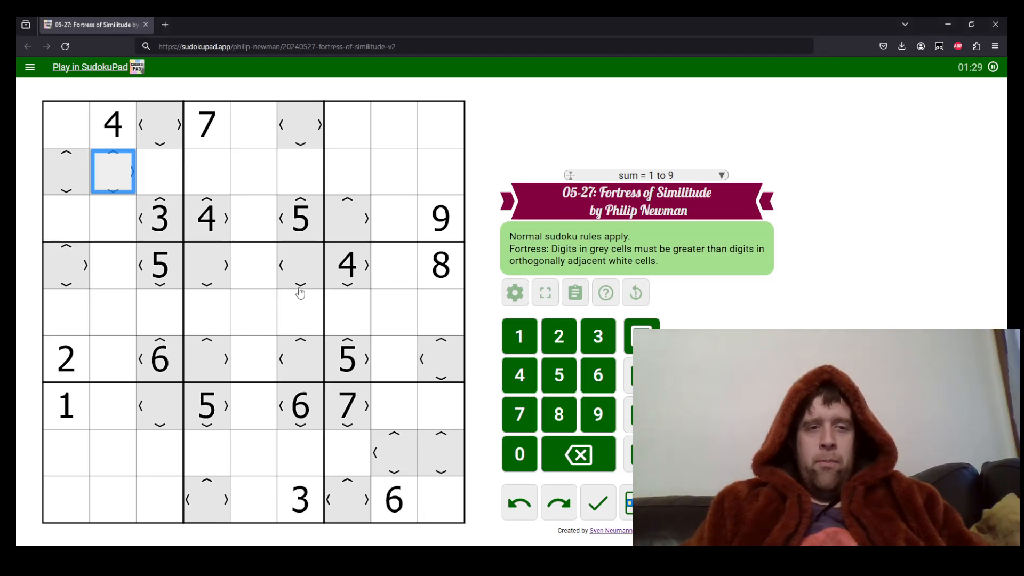
# Place a 5 in the centre cell r5c5 after checking the given 5s and nearby grey cells
pyautogui.click(300, 219)
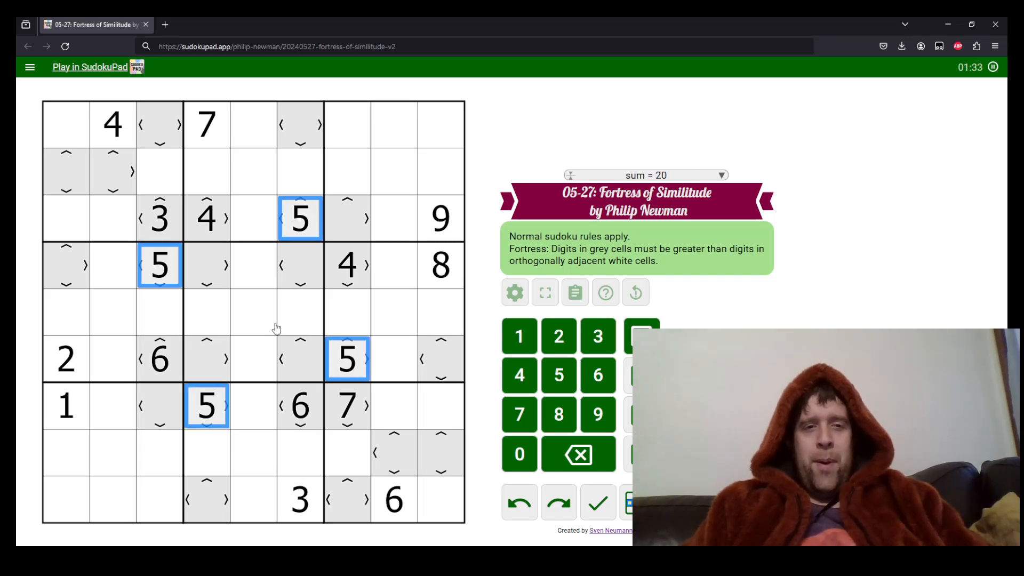
pyautogui.click(254, 312)
pyautogui.write('5')
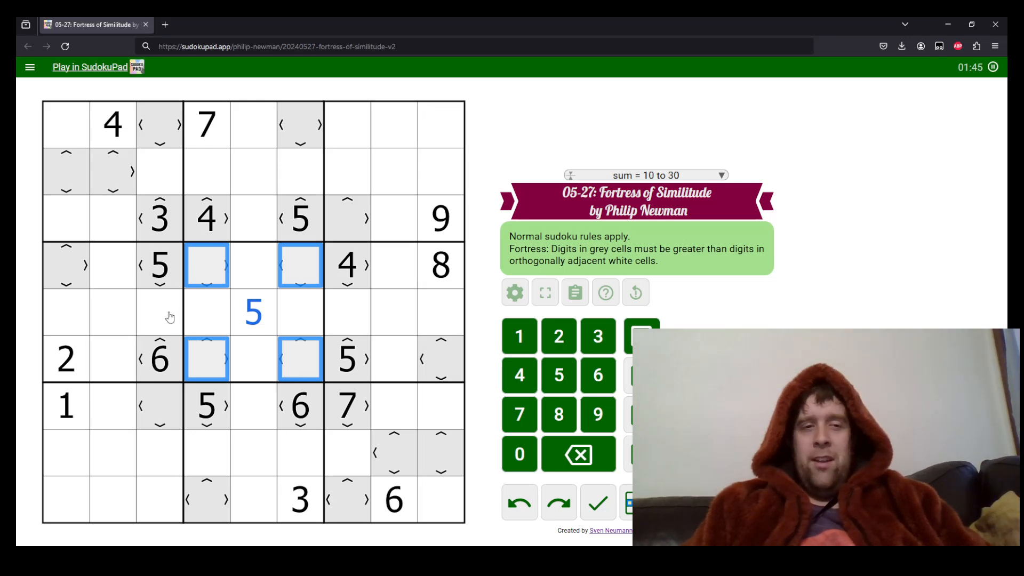
pyautogui.moveTo(168, 313)
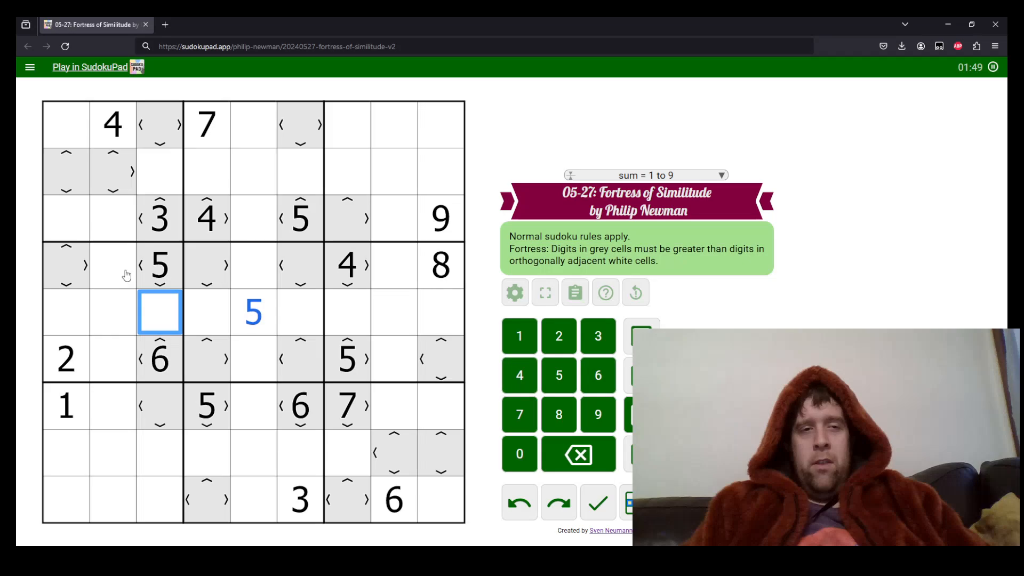
pyautogui.click(112, 265)
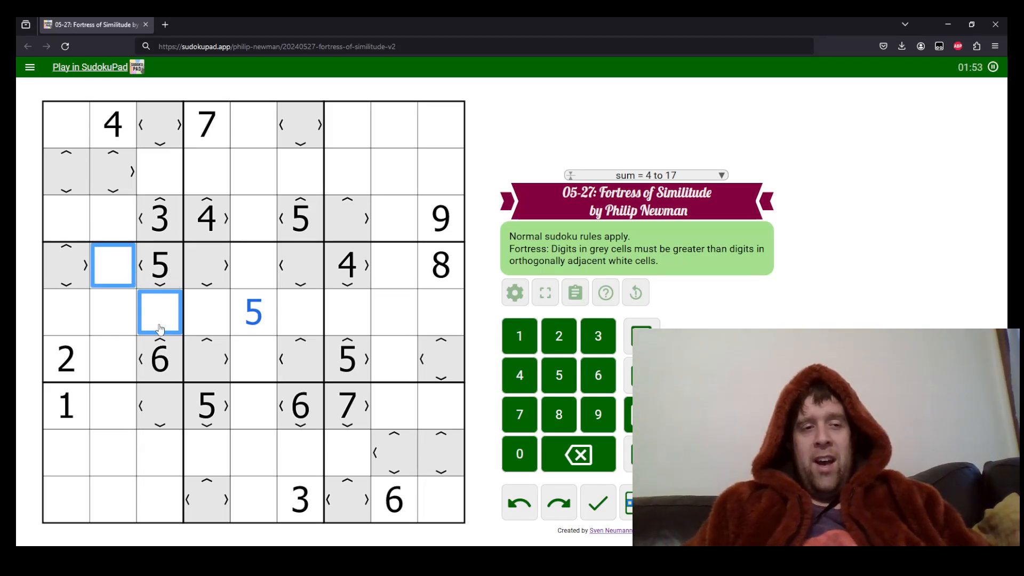
pyautogui.click(112, 359)
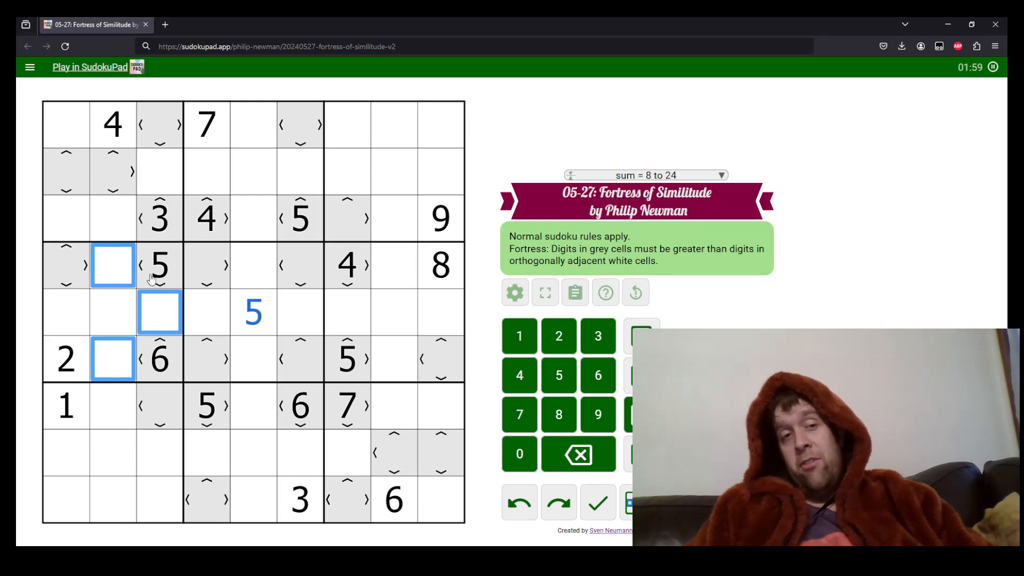
# Place 4 in r5c3 and pencil 13, 789, 79 on the left and 123/13 on the right of row 5
pyautogui.click(65, 359)
pyautogui.write('134')
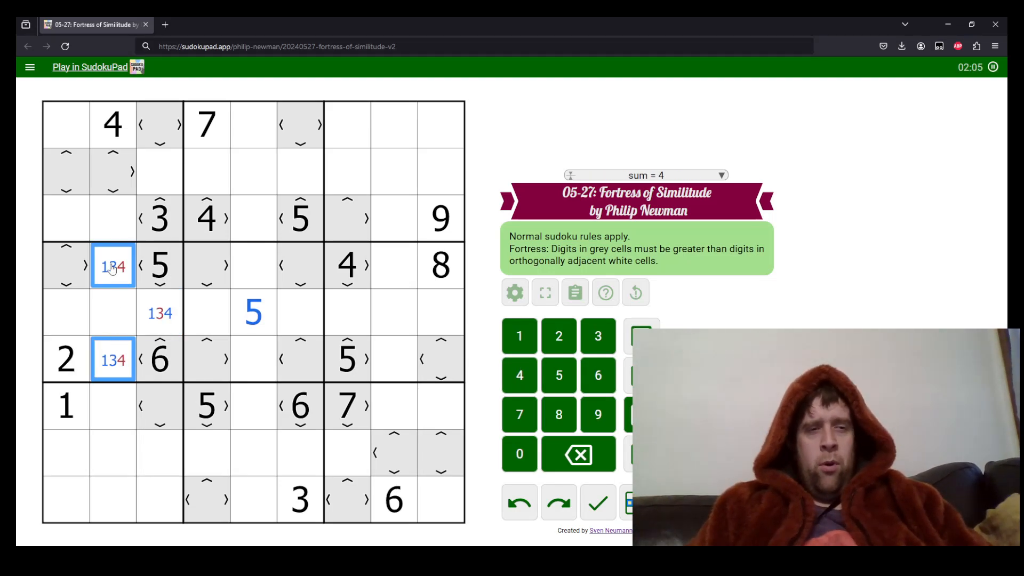
pyautogui.click(111, 123)
pyautogui.write('4')
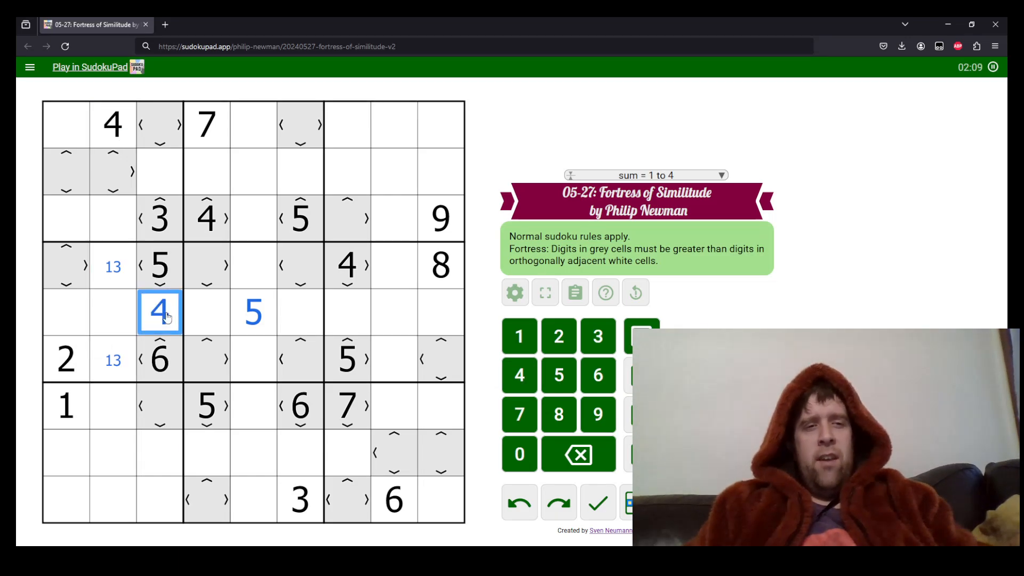
pyautogui.click(112, 312)
pyautogui.write('78')
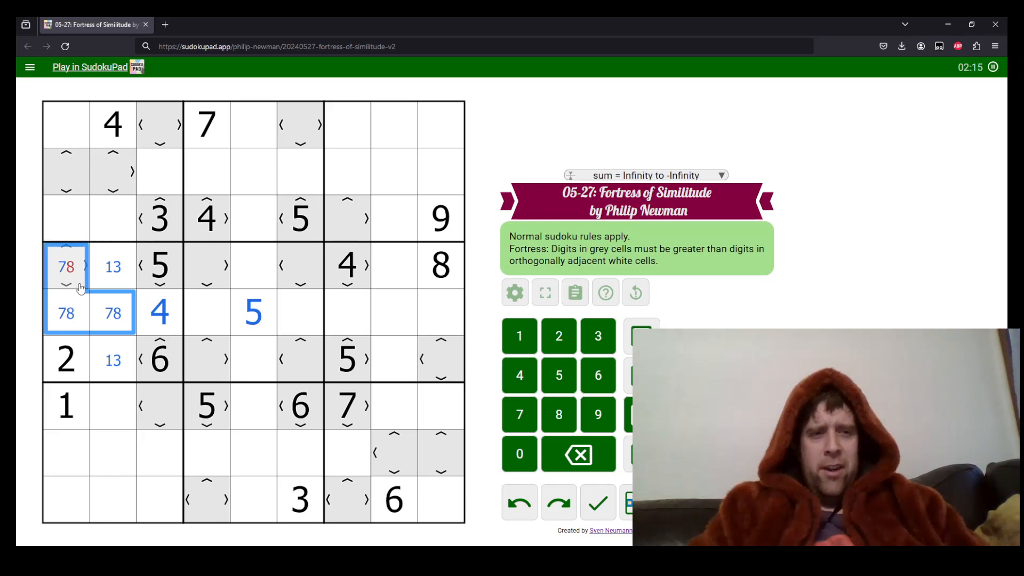
pyautogui.click(596, 414)
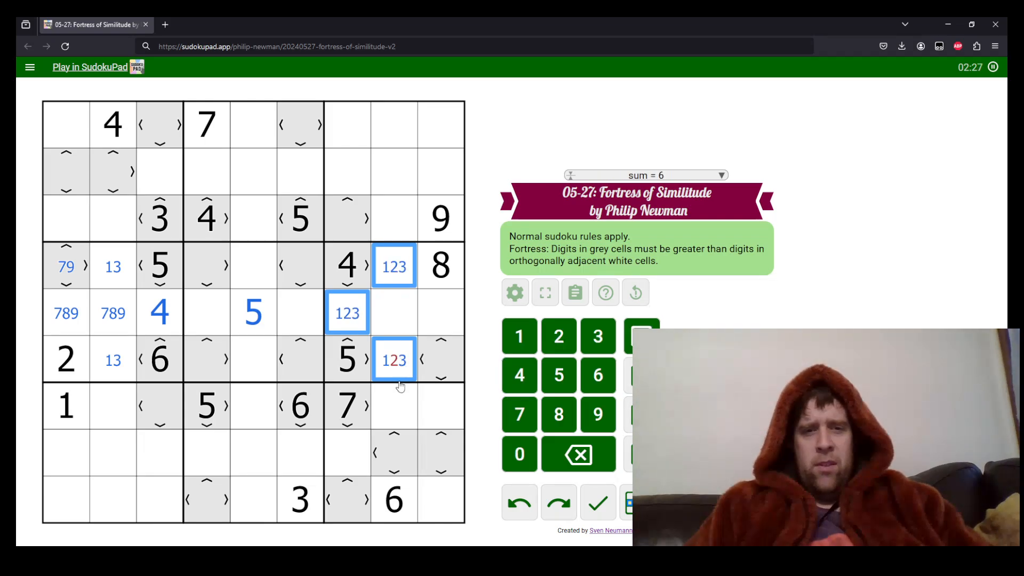
pyautogui.click(393, 360)
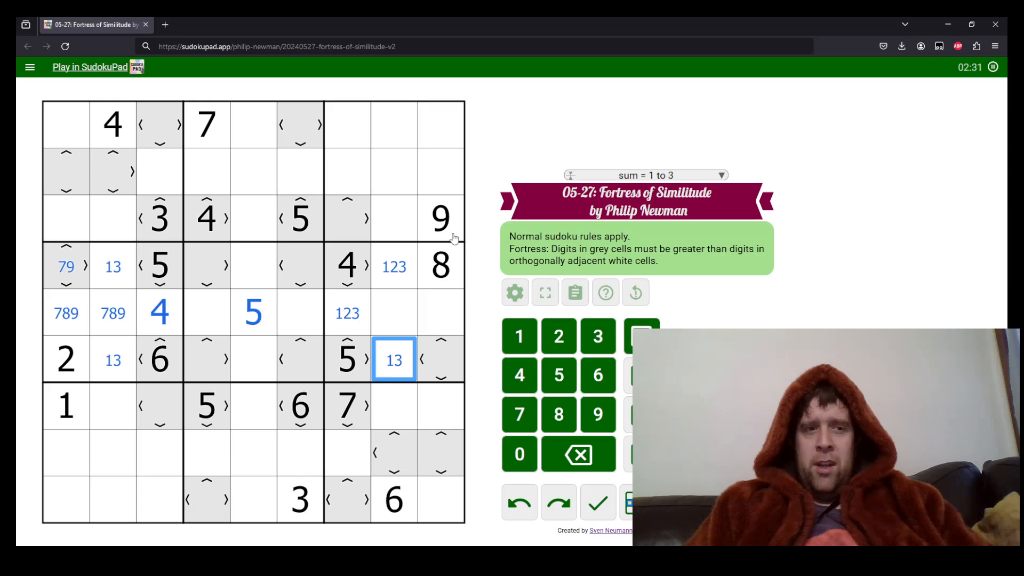
# Place 9 in r4c1, 9 in r5c8, 6 in r5c9, 7 in r6c9 and trim r5c1/r5c2 to 78
pyautogui.click(393, 312)
pyautogui.write('9')
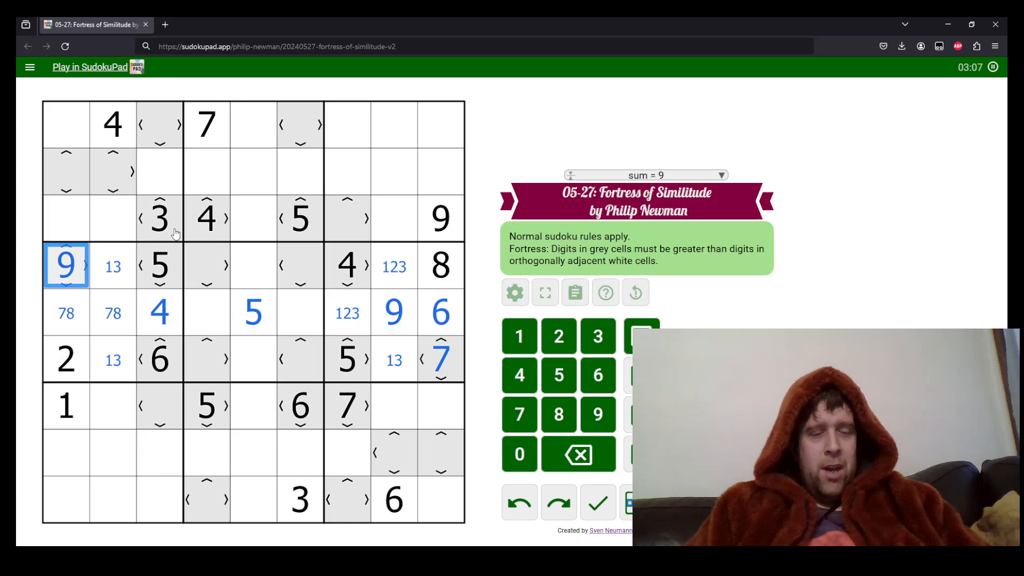
pyautogui.click(159, 218)
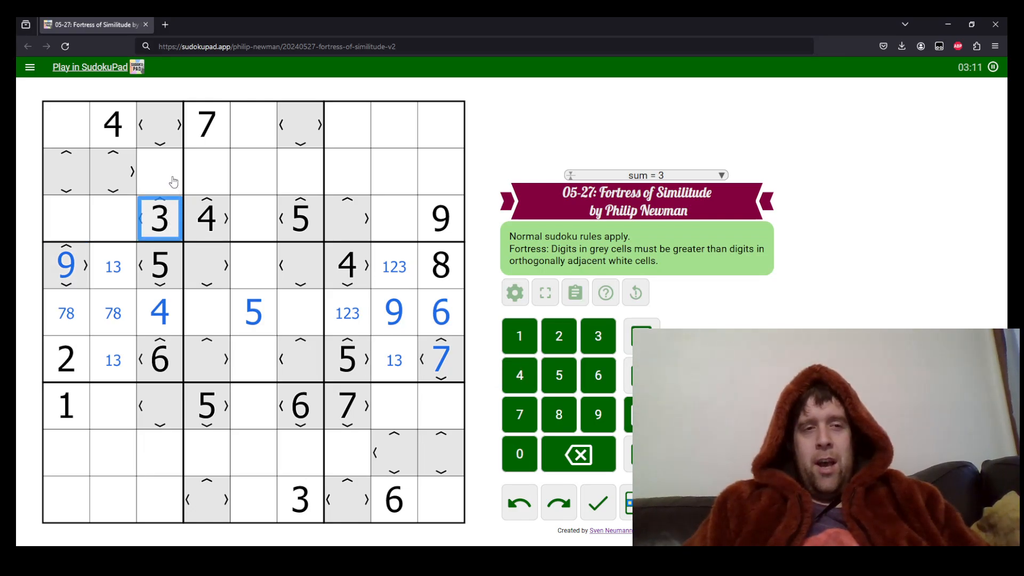
# Place 1 in r2c3 and 2 in r3c2, with marks 123 in r5c4 and 12 in r5c6
pyautogui.click(159, 171)
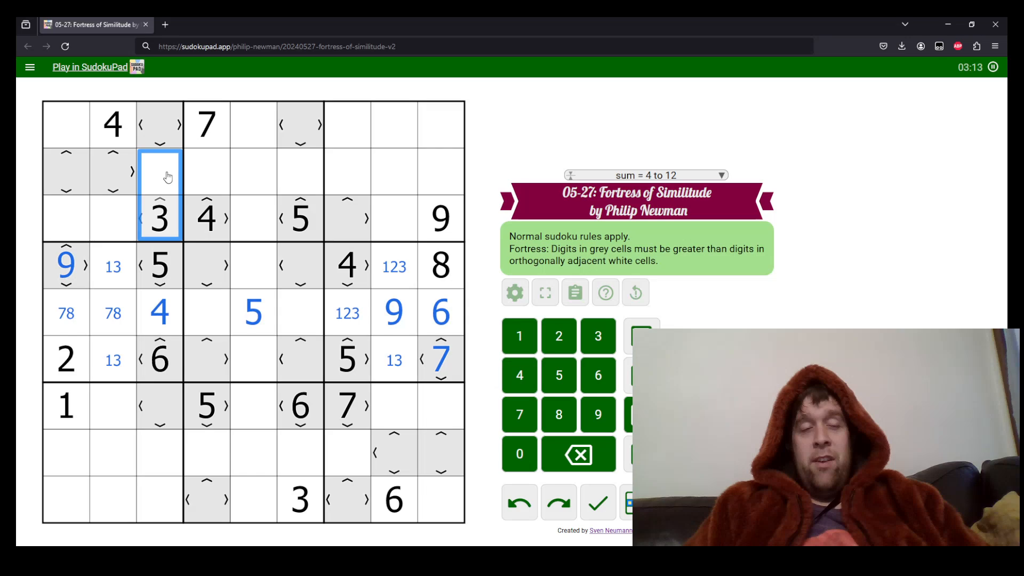
pyautogui.click(124, 218)
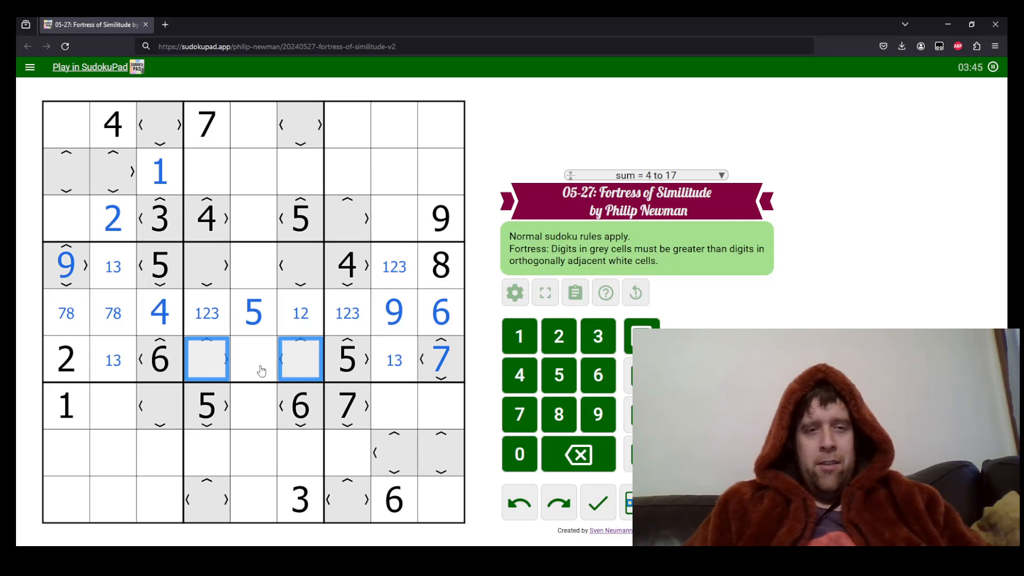
# Place 6 in r4c4 and 7 in r4c6, centre-marking 1, 2, 3 in r4c5 and 8-9 elsewhere in the box
pyautogui.click(254, 360)
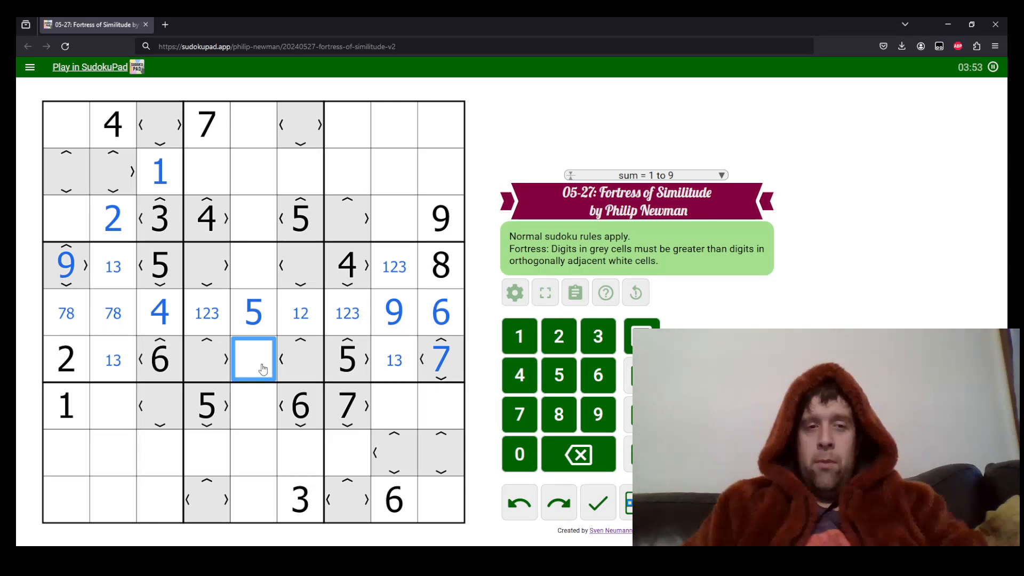
pyautogui.write('9')
pyautogui.write('4')
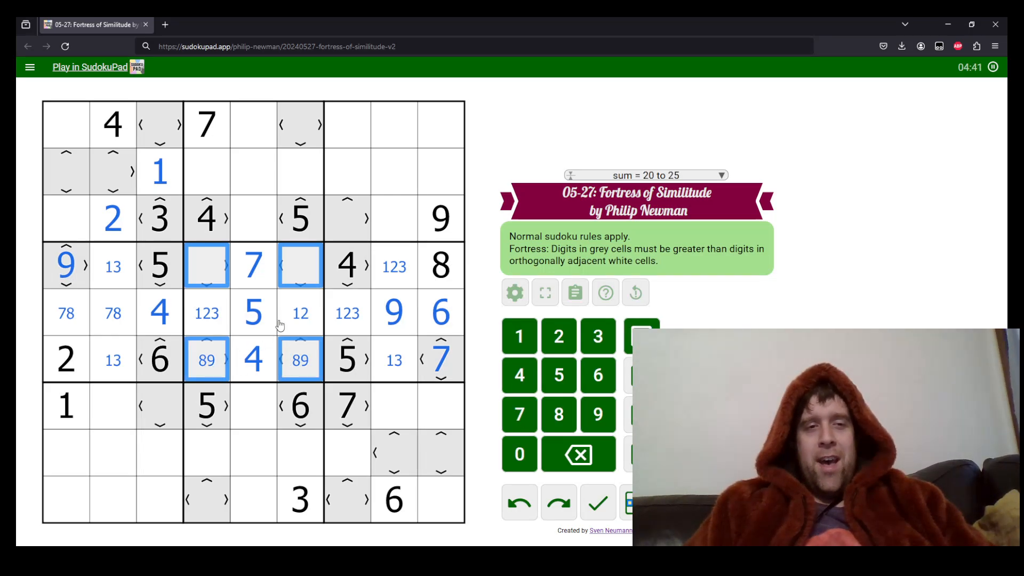
pyautogui.click(254, 265)
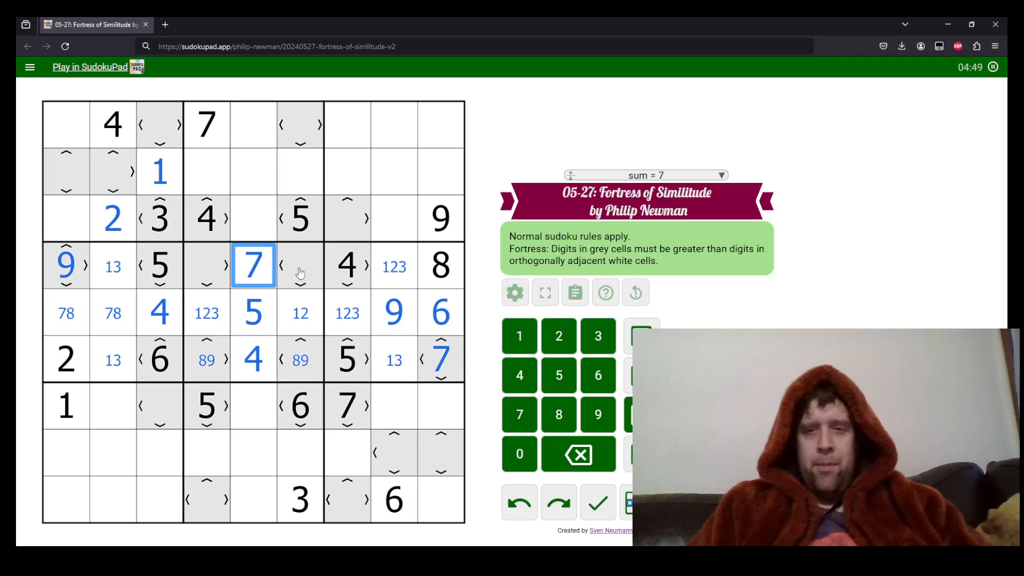
pyautogui.click(596, 374)
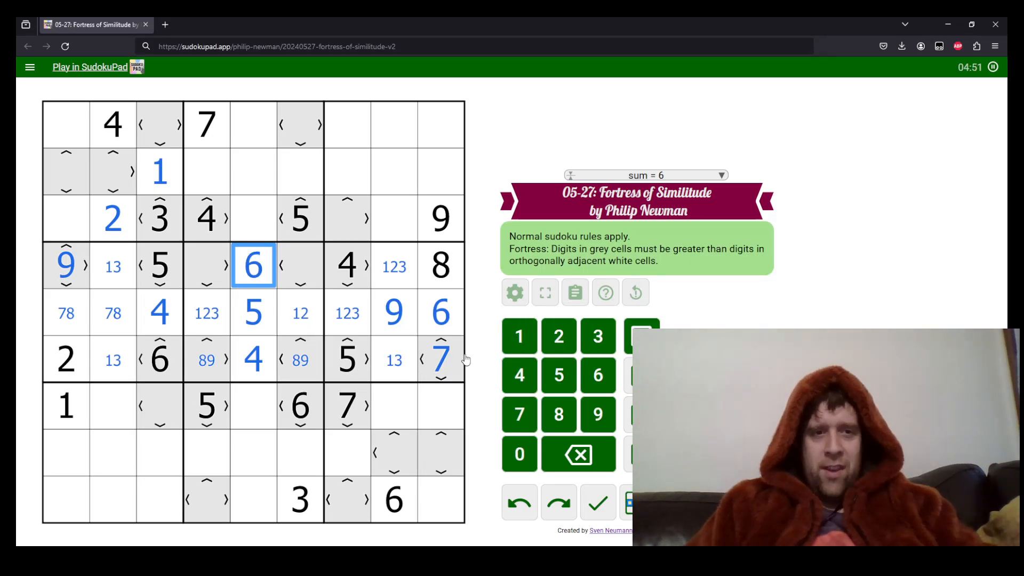
pyautogui.click(300, 266)
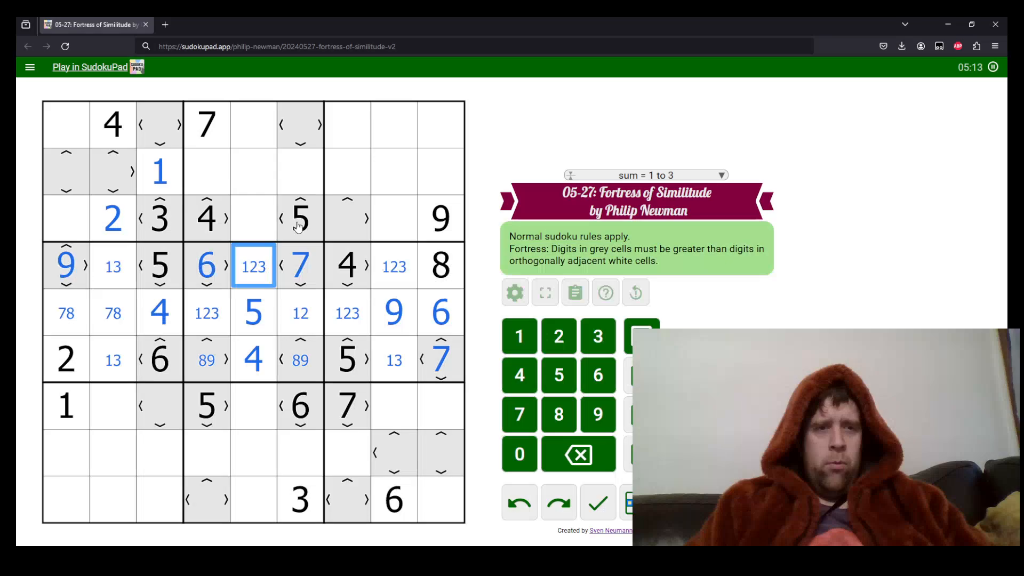
pyautogui.click(299, 218)
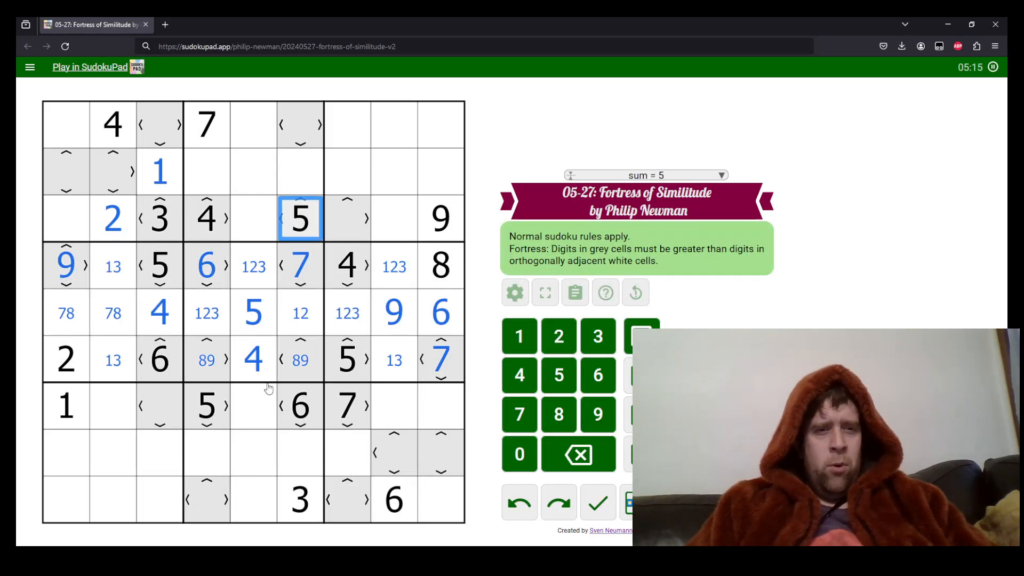
pyautogui.moveTo(247, 426)
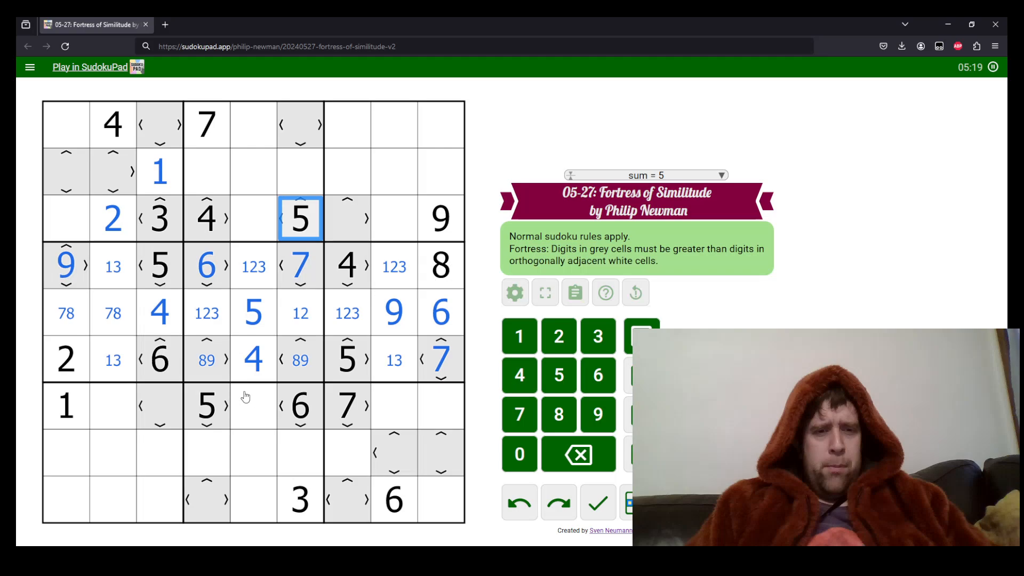
pyautogui.click(253, 405)
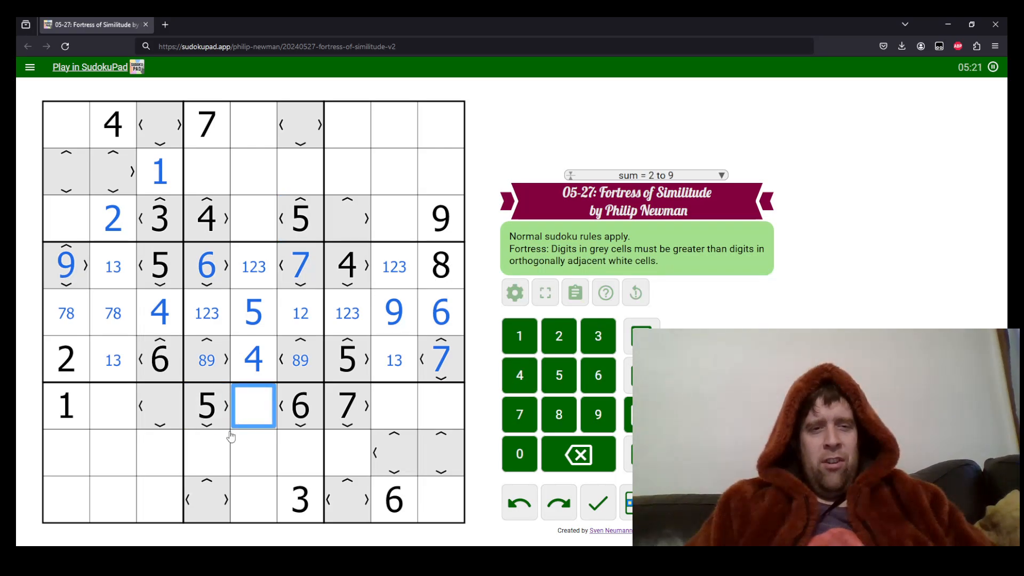
# Place 3 in r2c4, 2 in r2c6, 1 in r3c5 and resolve the remaining 1/2/3 cells in rows 4–6
pyautogui.click(206, 452)
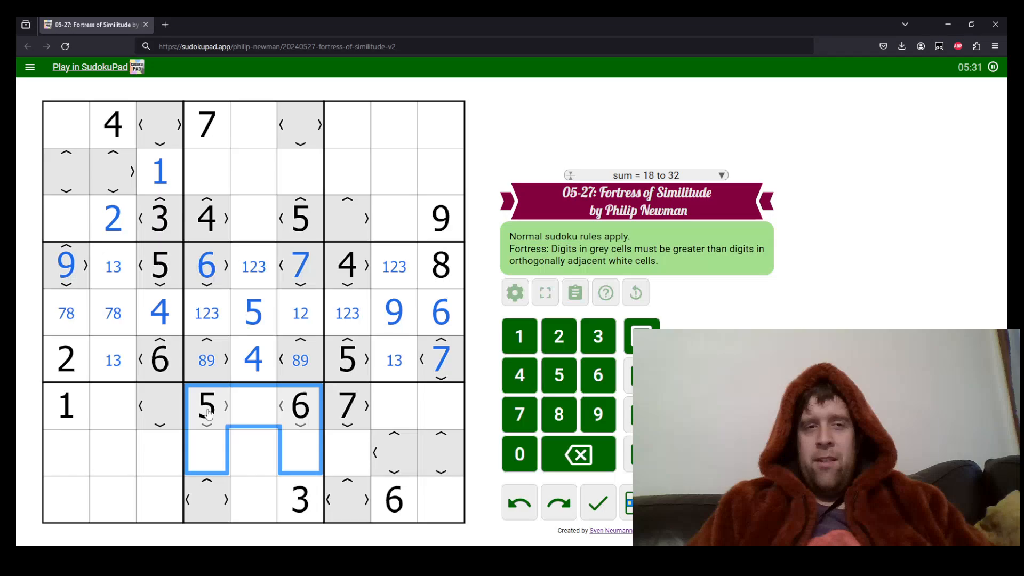
pyautogui.moveTo(240, 207)
pyautogui.write('123')
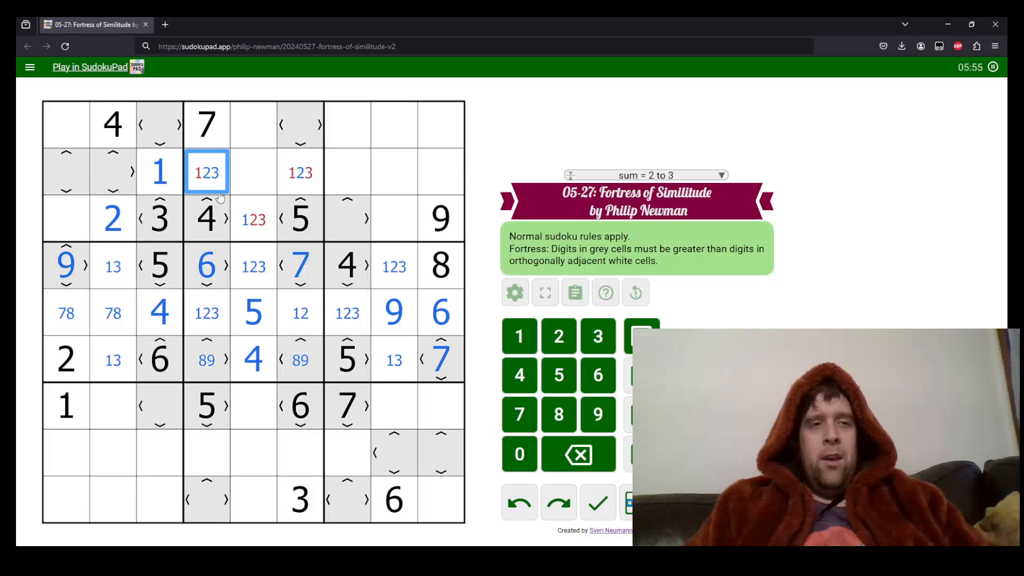
pyautogui.click(300, 171)
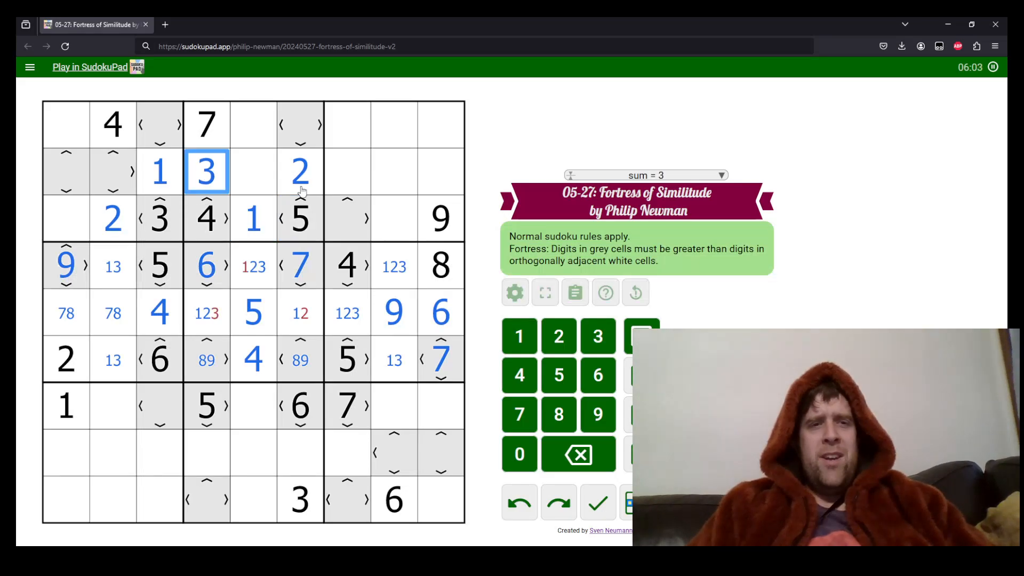
pyautogui.click(300, 313)
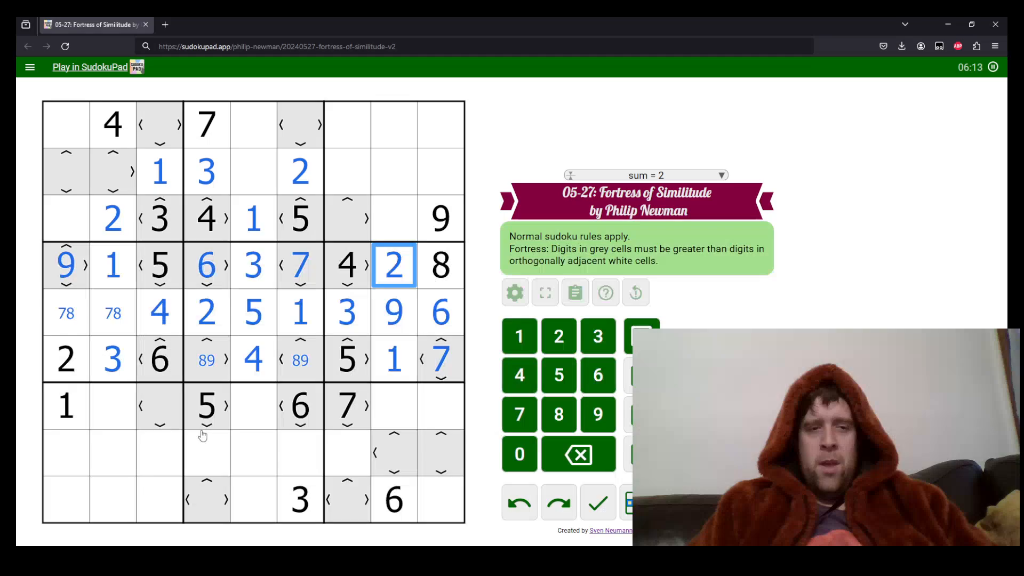
pyautogui.click(254, 405)
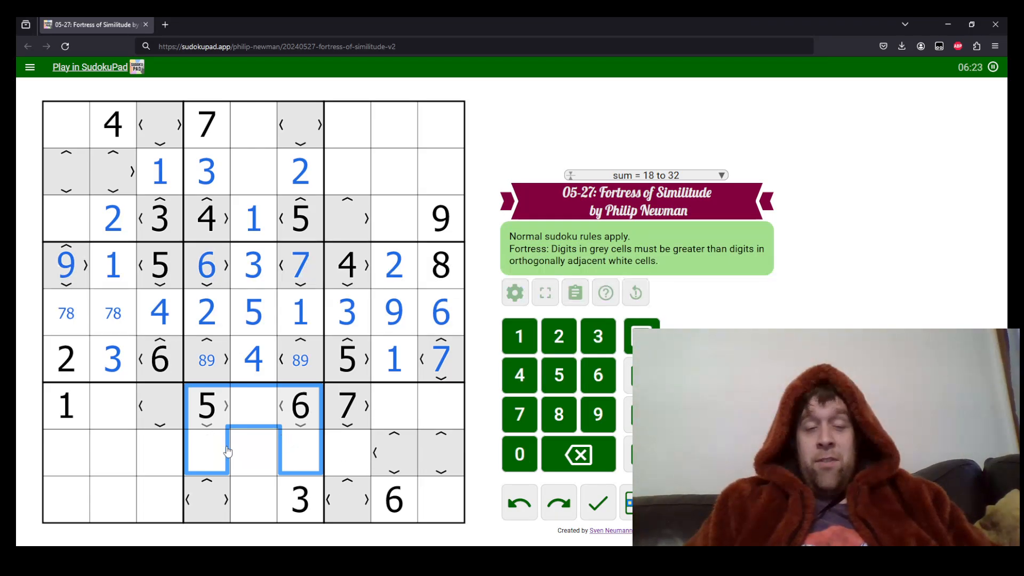
# Place 2 in r7c5, 1 in r8c4, 4 in r8c6 and centre-mark 89 in r9c4
pyautogui.click(299, 499)
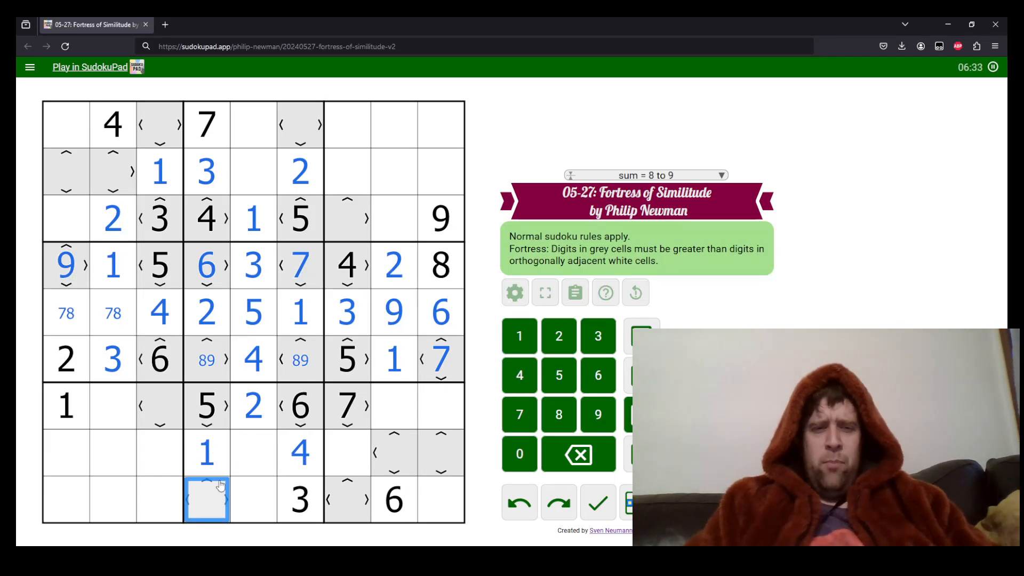
pyautogui.write('89')
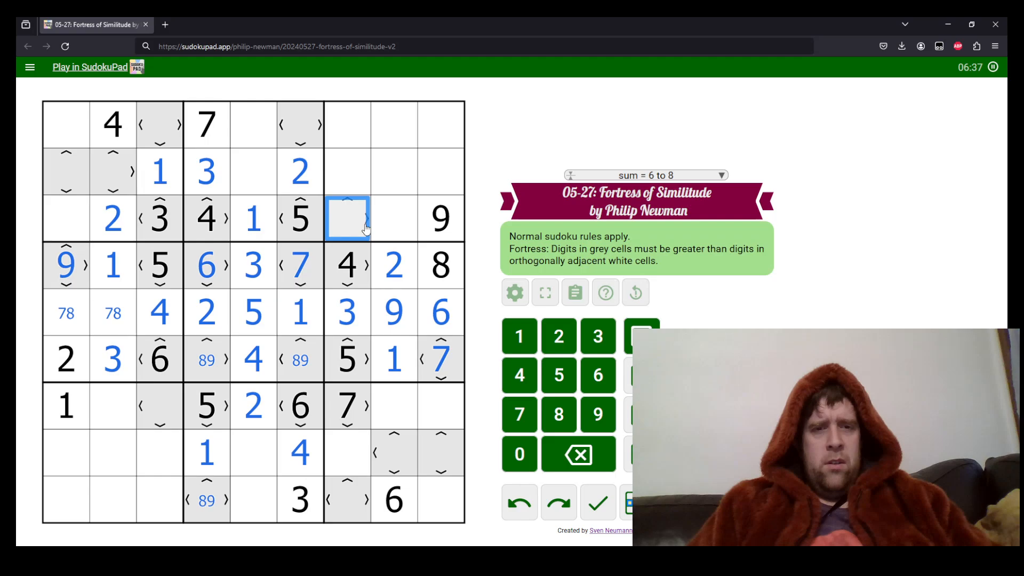
pyautogui.moveTo(301, 130)
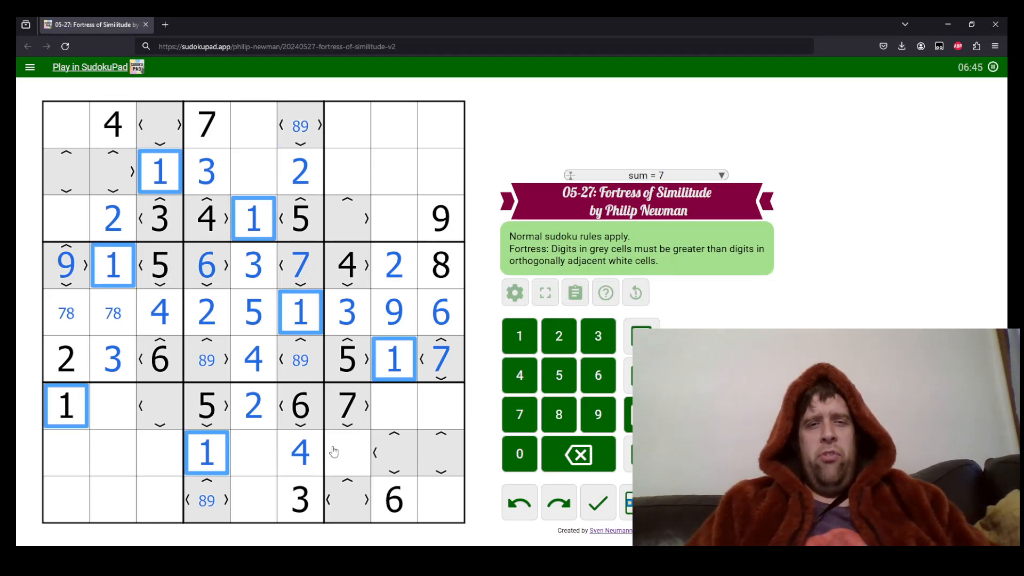
pyautogui.moveTo(375, 441)
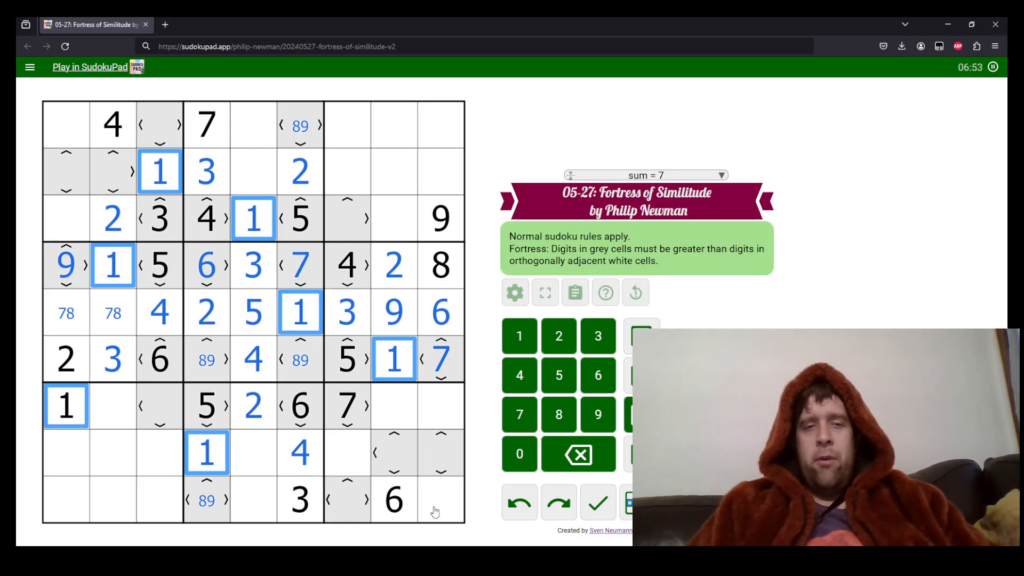
# Centre-mark 89 in r1c6 and place 1s, 2s and 3s in r9c9, r1c7, r1c9, r8c7, r9c3, r1c8, r7c9
pyautogui.click(440, 499)
pyautogui.write('1')
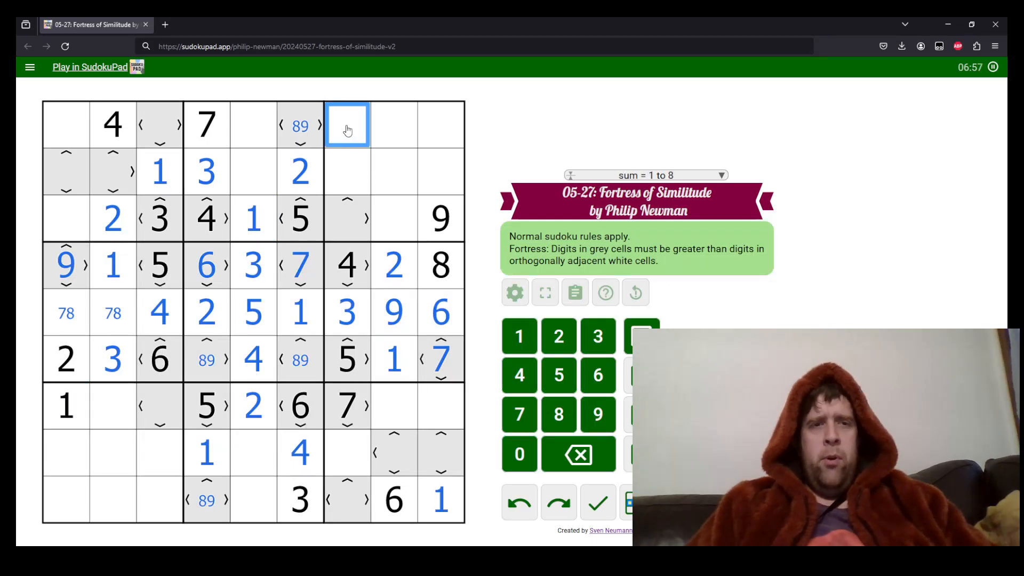
pyautogui.press('1')
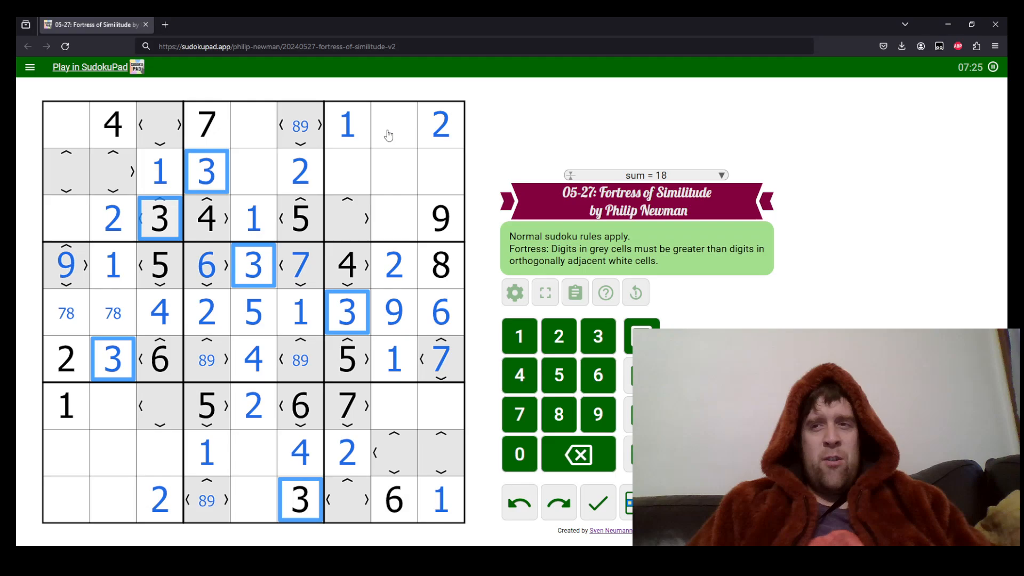
pyautogui.click(394, 124)
pyautogui.write('3')
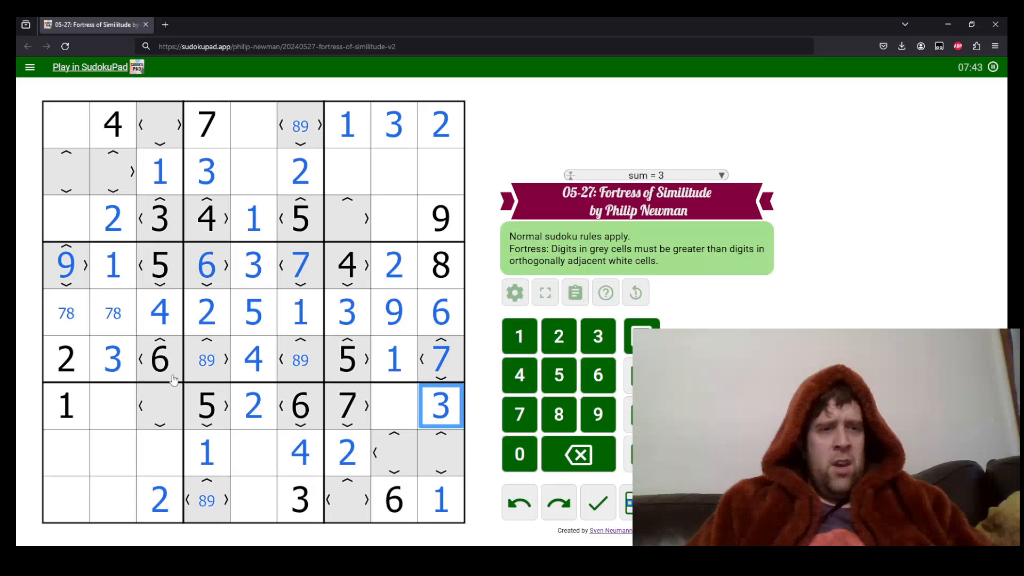
pyautogui.click(65, 452)
pyautogui.write('3')
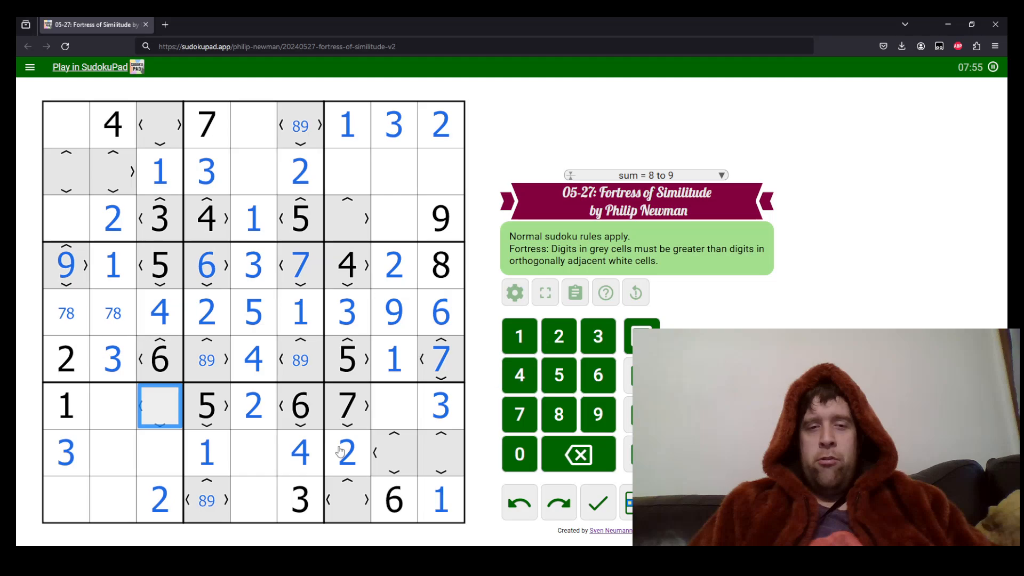
pyautogui.moveTo(359, 459)
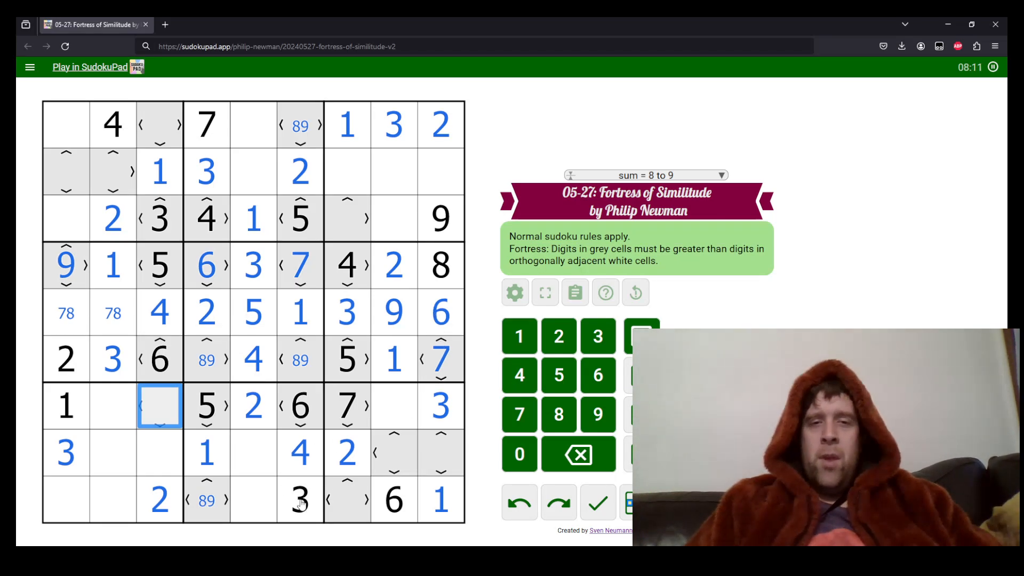
# Fill the lower and left boxes, including 5 and 6 in the last columns, leaving only r2c7, r2c8, r3c7, r3c8 empty
pyautogui.click(440, 454)
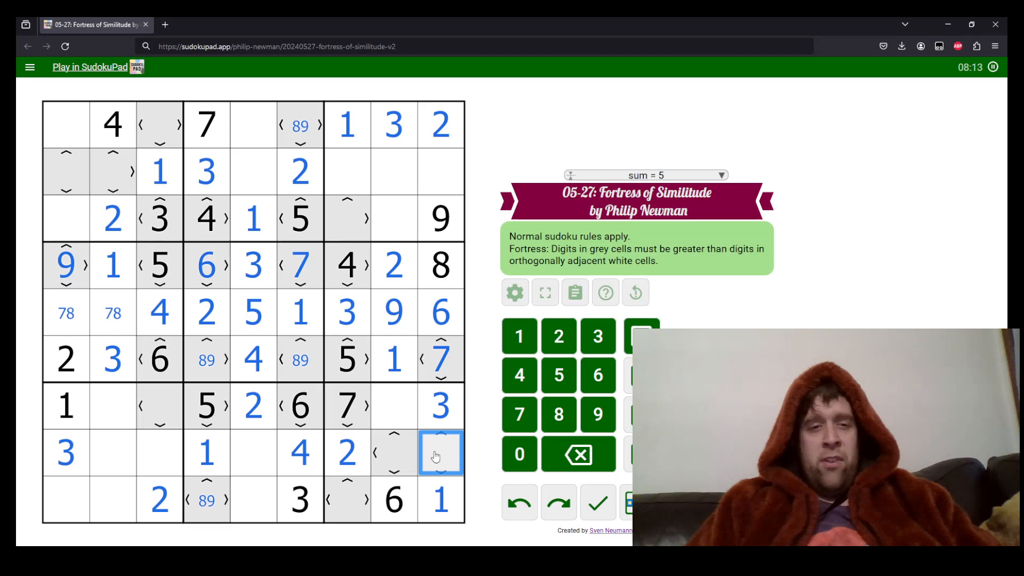
pyautogui.write('5')
pyautogui.click(394, 453)
pyautogui.write('8')
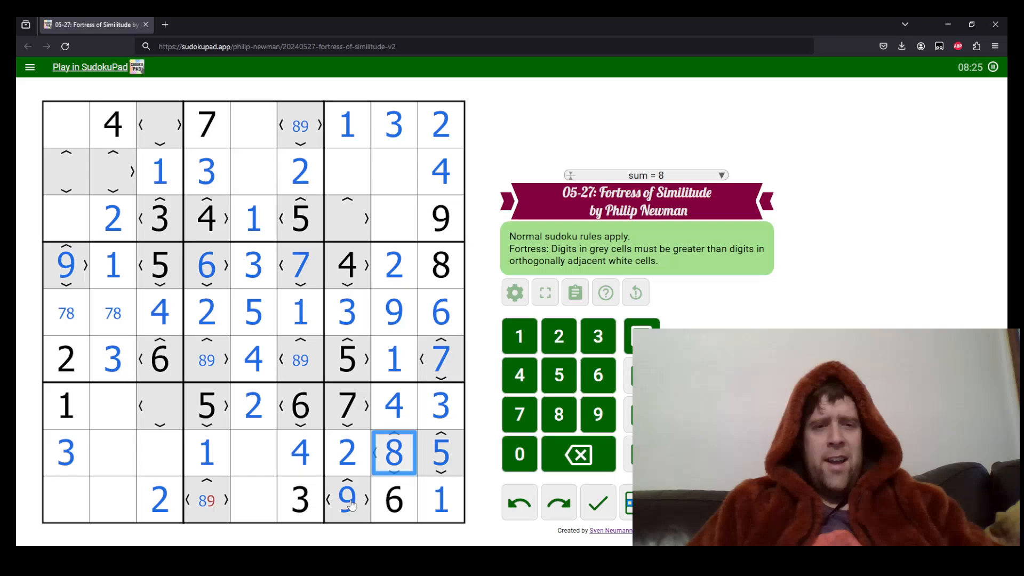
pyautogui.click(347, 499)
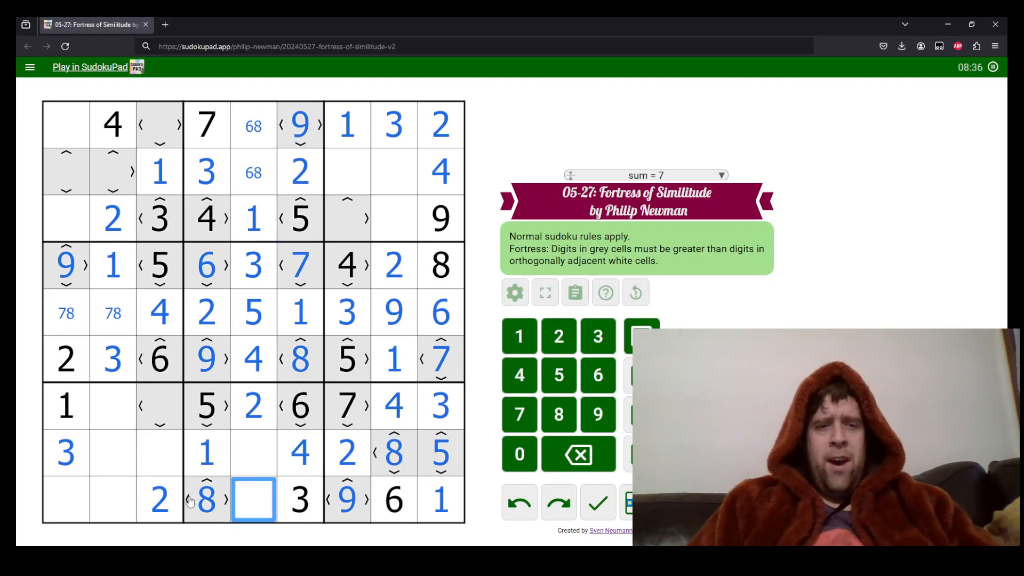
pyautogui.click(441, 452)
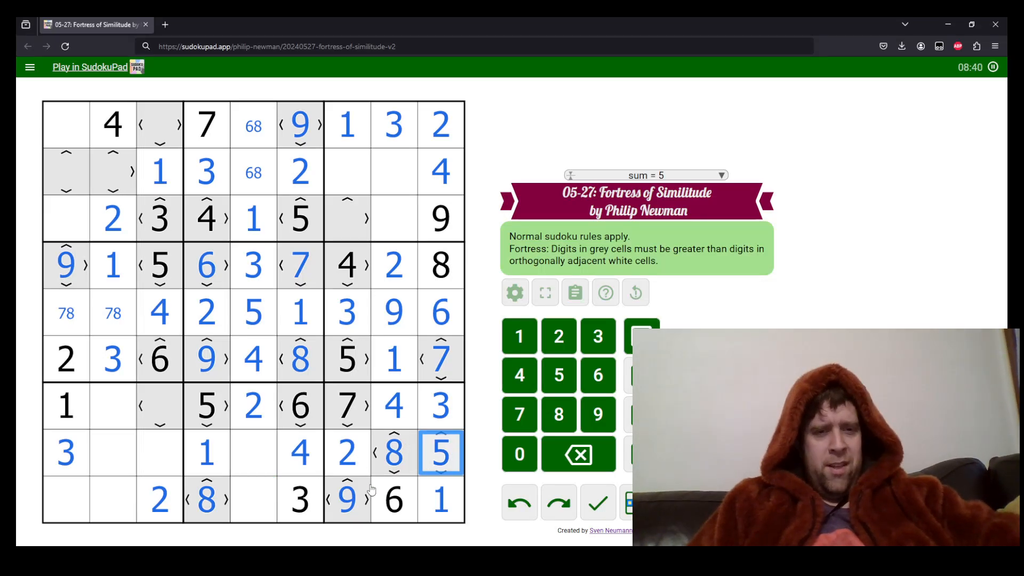
pyautogui.click(347, 499)
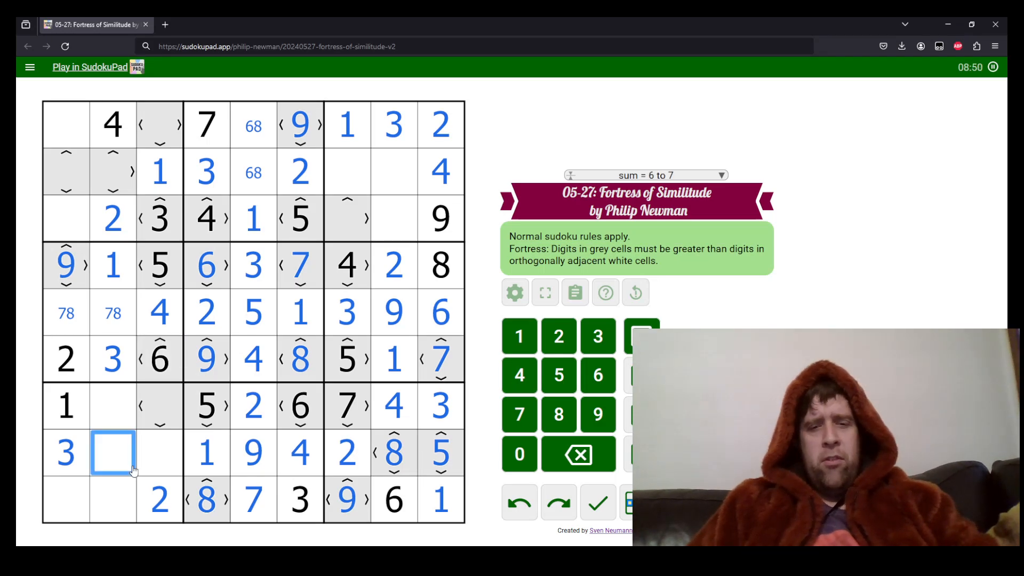
pyautogui.write('6')
pyautogui.click(66, 172)
pyautogui.write('7')
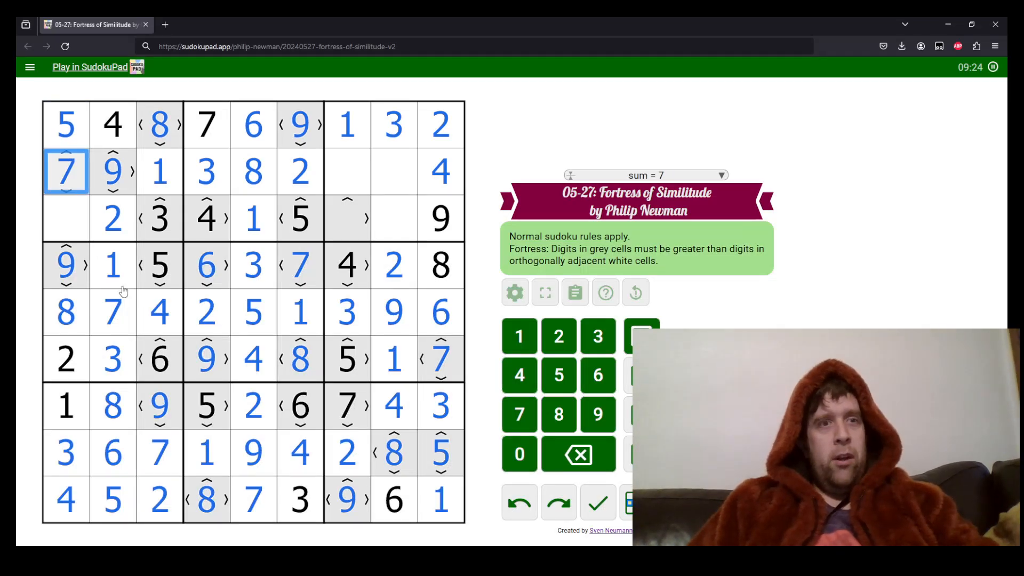
pyautogui.click(346, 219)
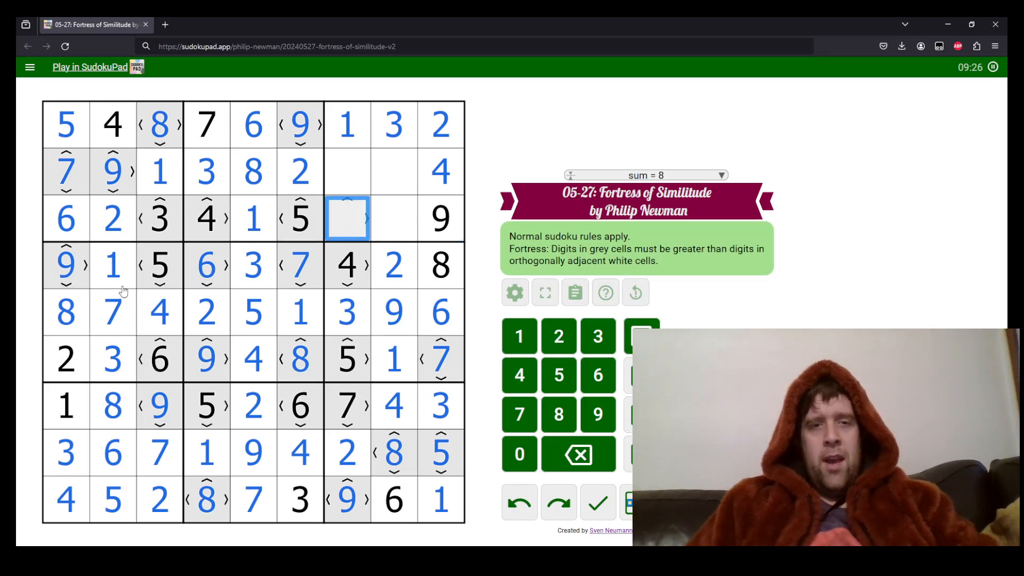